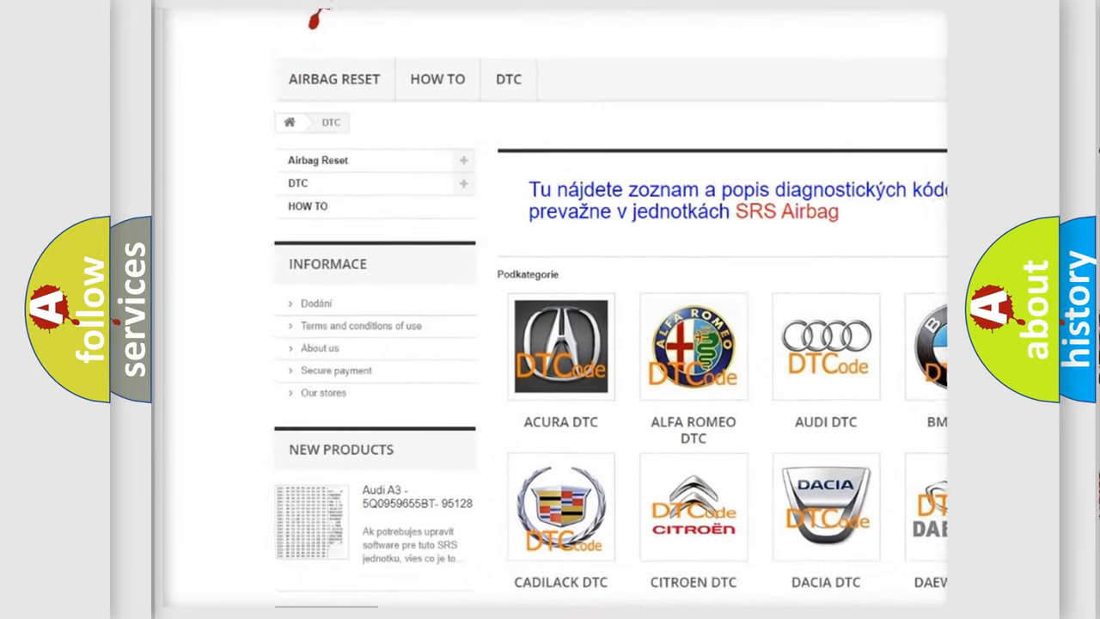
{"action": "scroll", "scroll_direction": "down", "scroll_amount": 3}
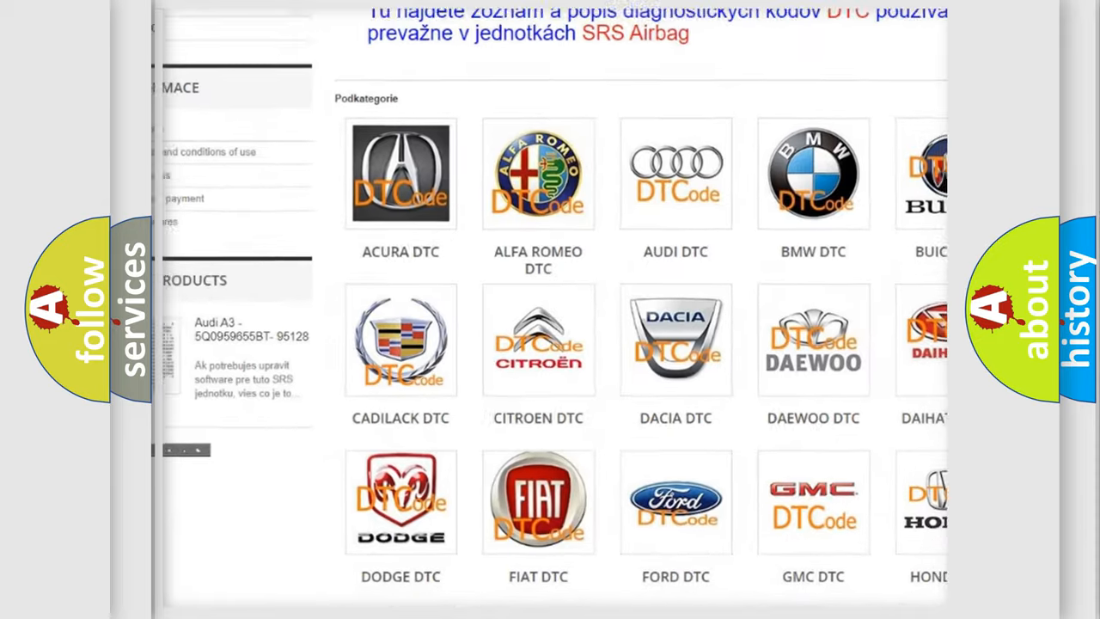
{"action": "scroll", "scroll_direction": "down", "scroll_amount": 3}
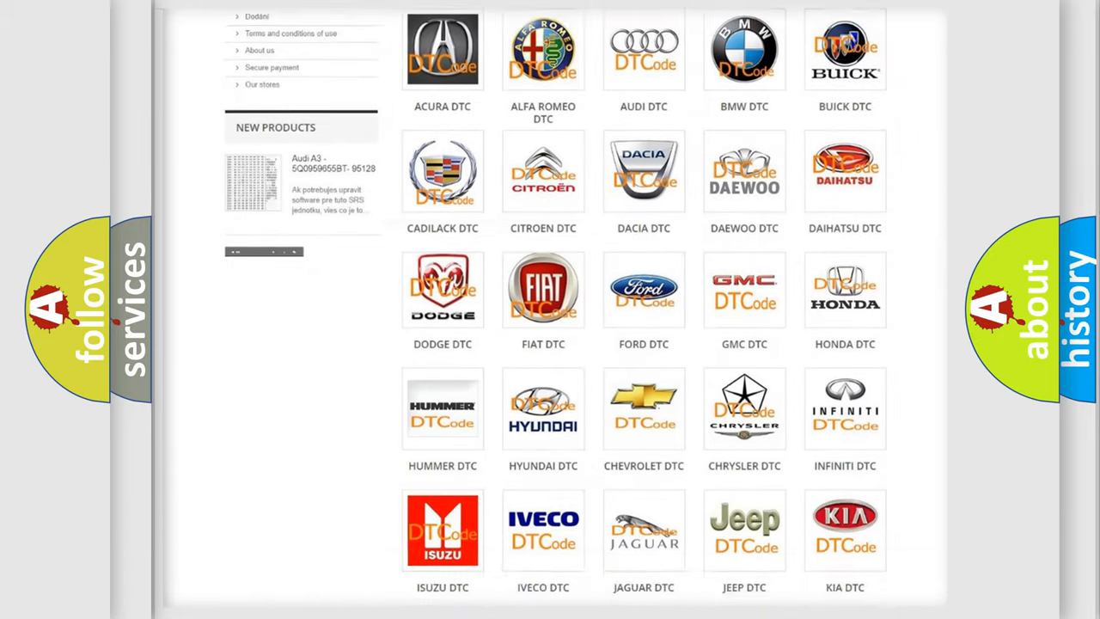
{"action": "scroll", "scroll_direction": "down", "scroll_amount": 3}
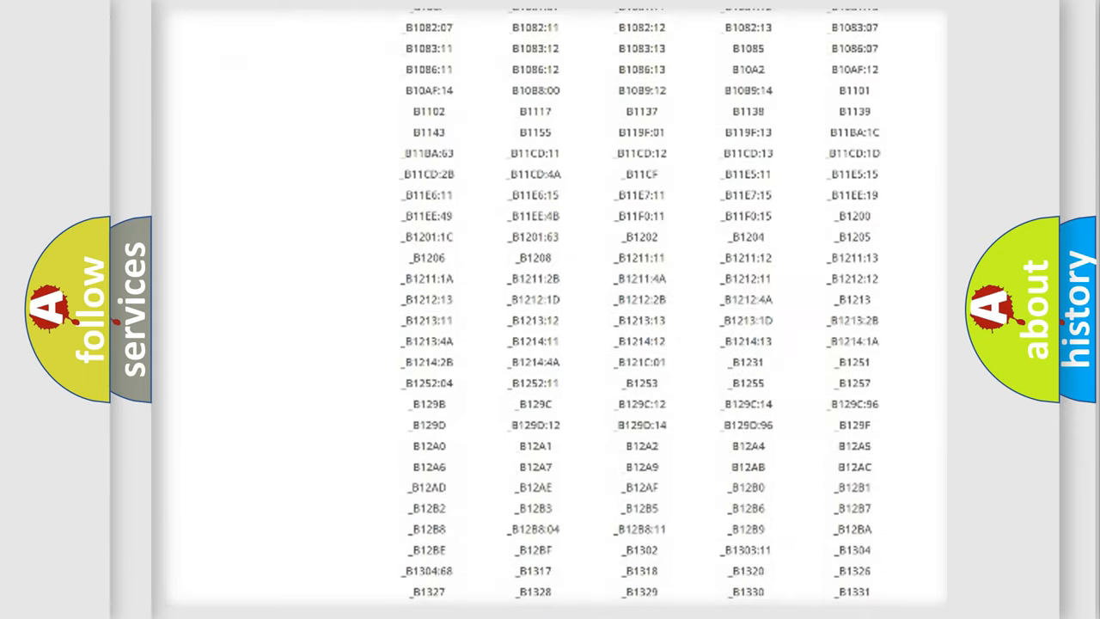
{"action": "scroll", "scroll_direction": "down", "scroll_amount": 3}
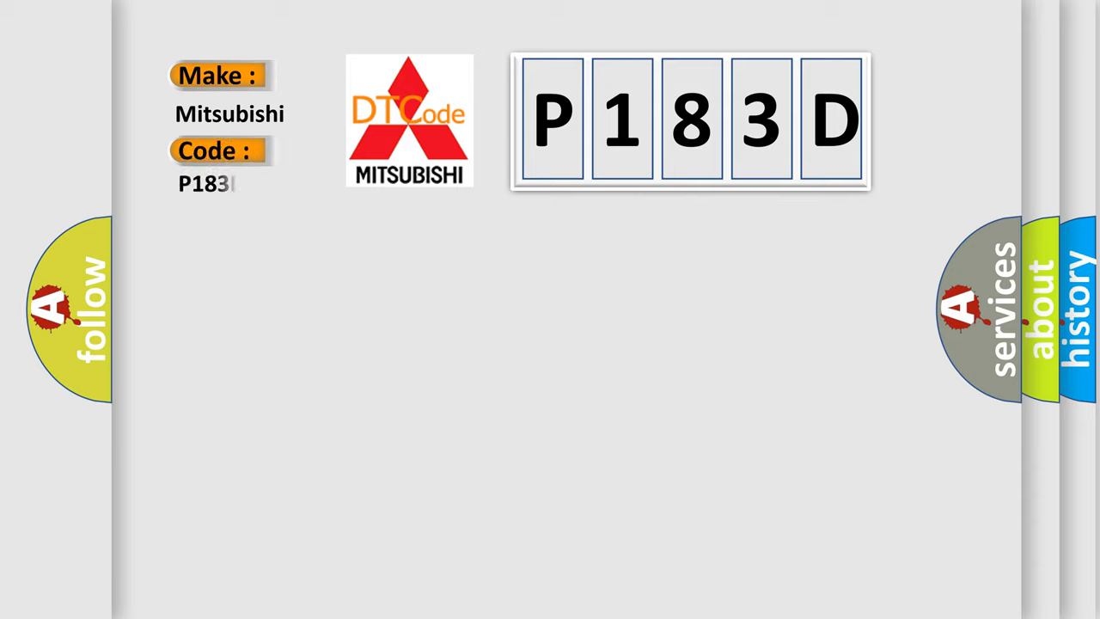
{"action": "type", "text": "D"}
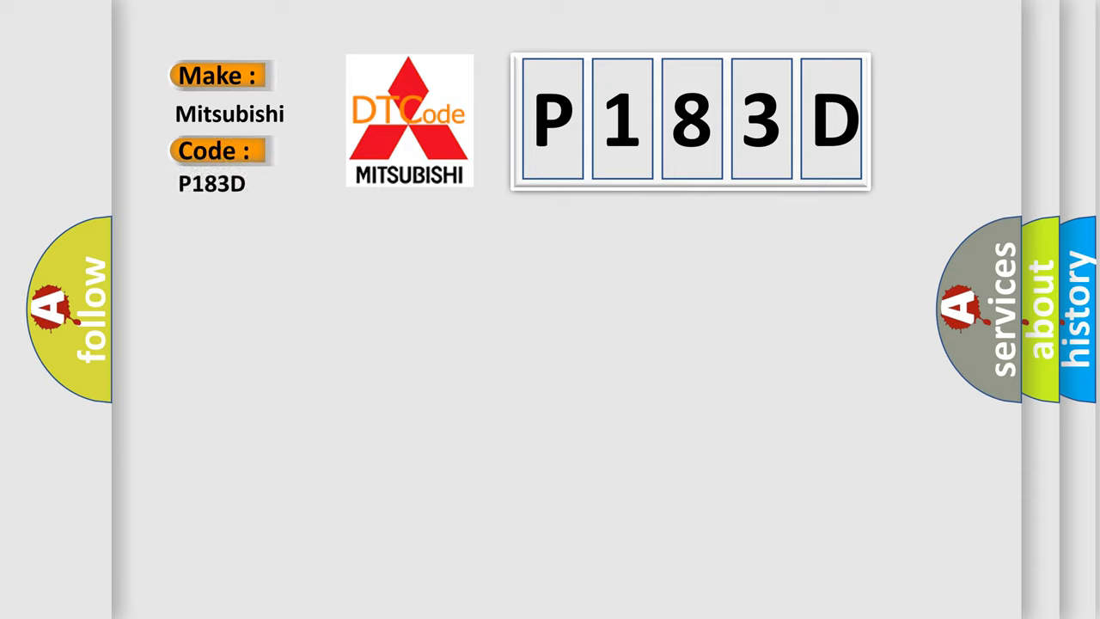